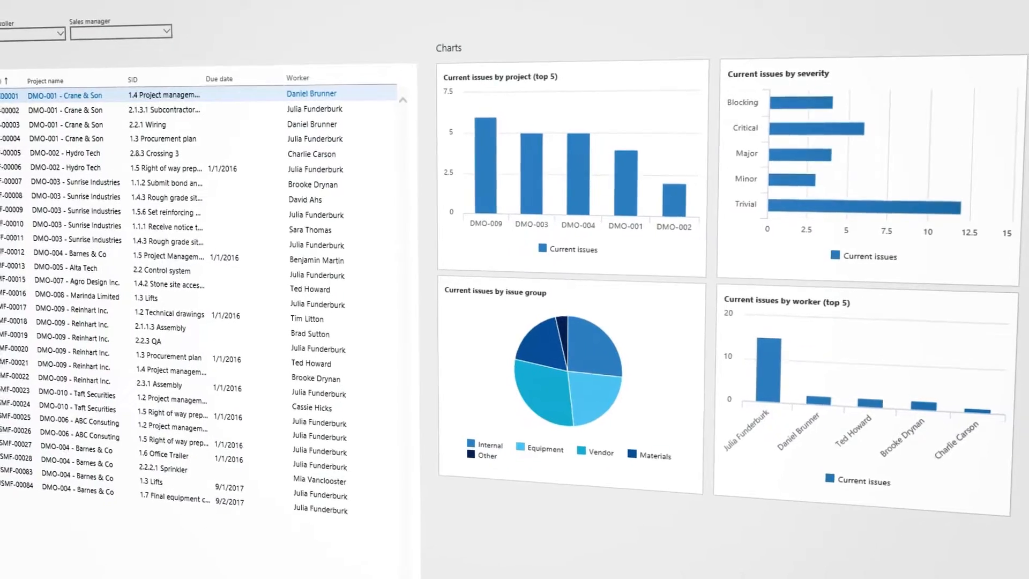
# - Open the Adeaca One project's CBS budget version from All projects
pyautogui.click(29, 63)
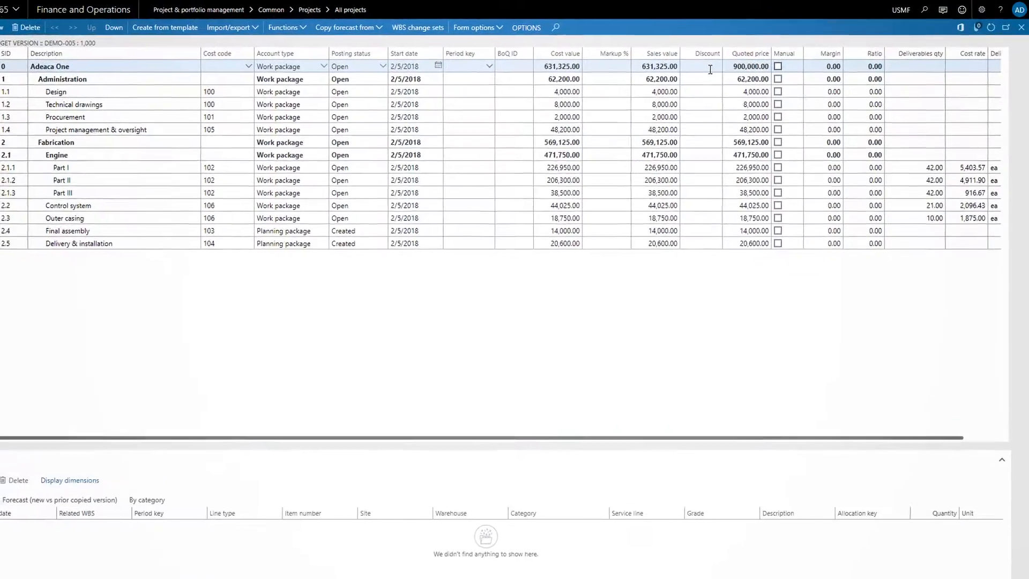
# - Link the last 30% milestone to task 3.3 Project complete
pyautogui.click(778, 66)
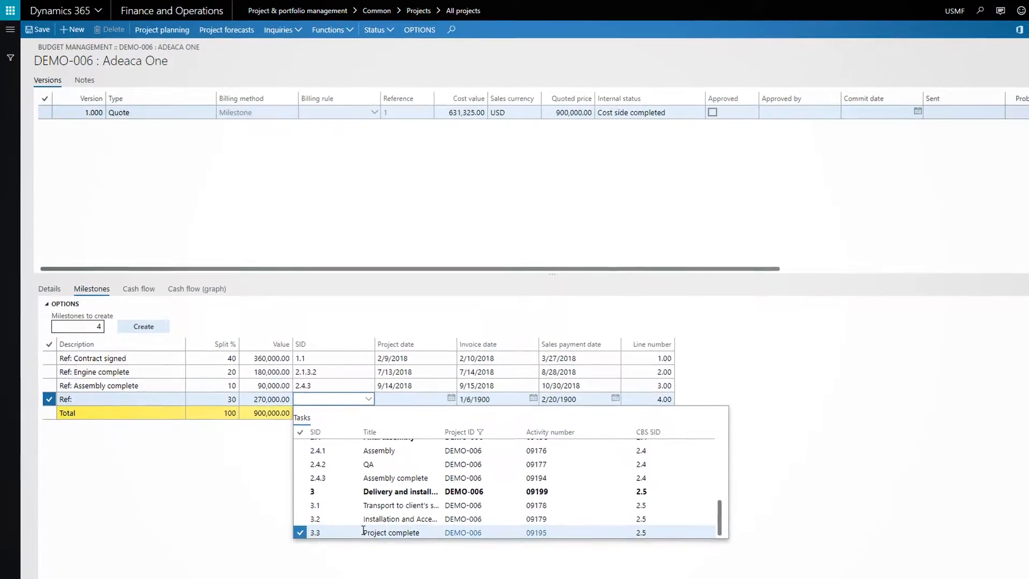
pyautogui.click(200, 291)
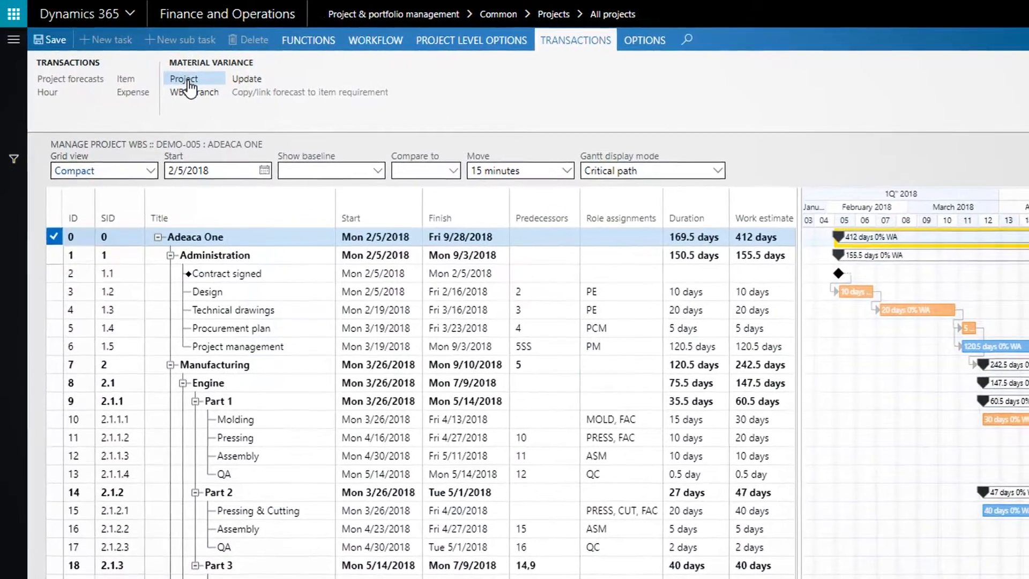
# - Show supply chain status, push Pressing to start May 7, then switch to resourcing status
pyautogui.click(183, 79)
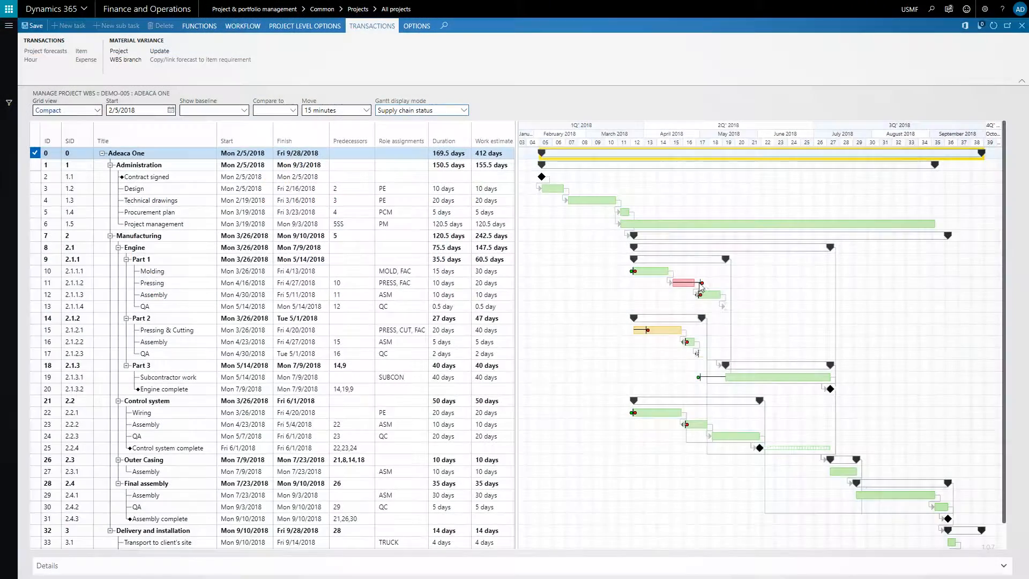
pyautogui.moveTo(682, 283); pyautogui.dragTo(715, 283)
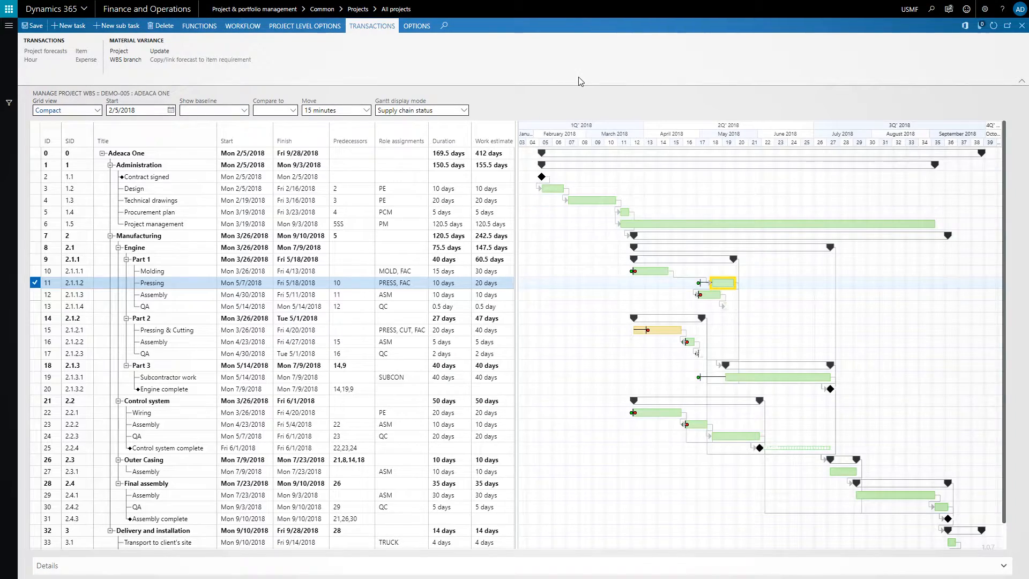
pyautogui.click(167, 330)
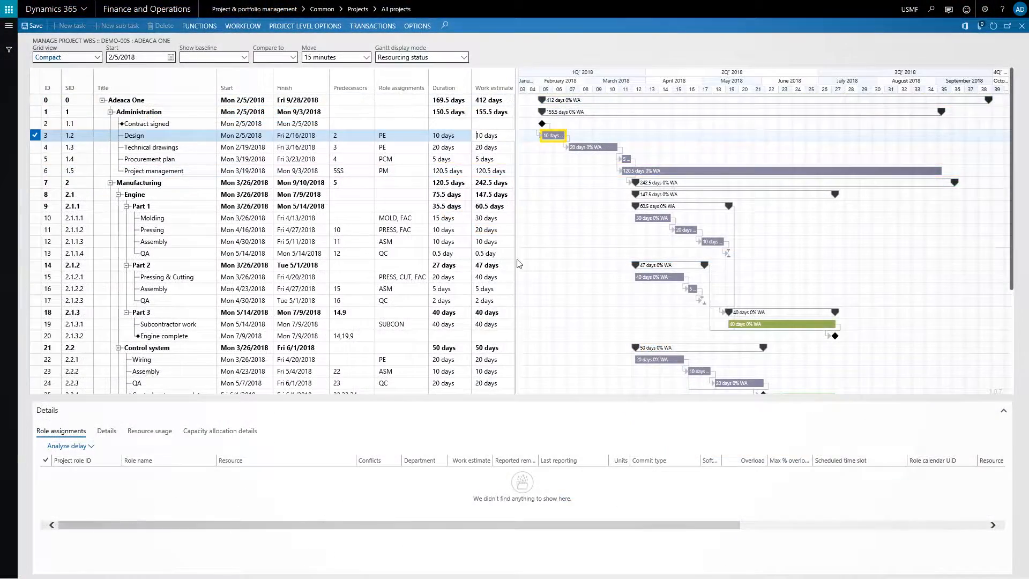
# - List resources matching role PE and apply one to the Design task
pyautogui.click(211, 431)
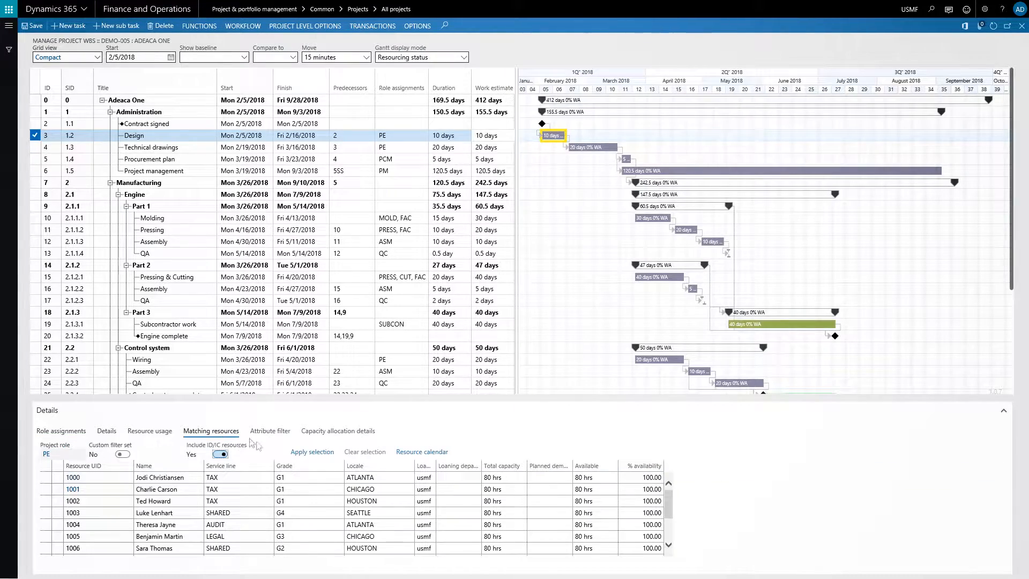
pyautogui.click(270, 431)
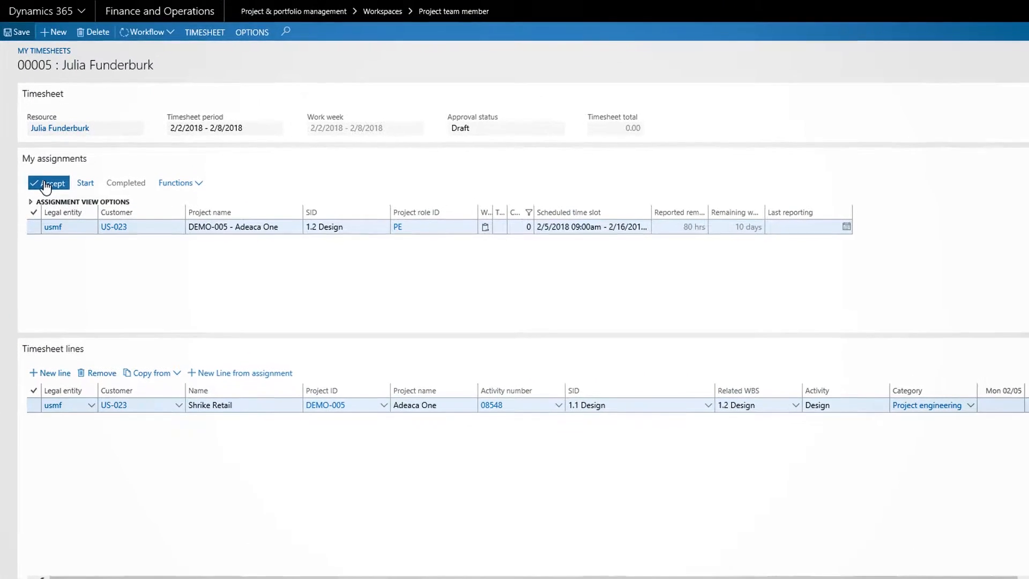
# - Accept the 1.2 Design assignment, log 8 hours Mon–Wed, and submit the timesheet
pyautogui.click(86, 183)
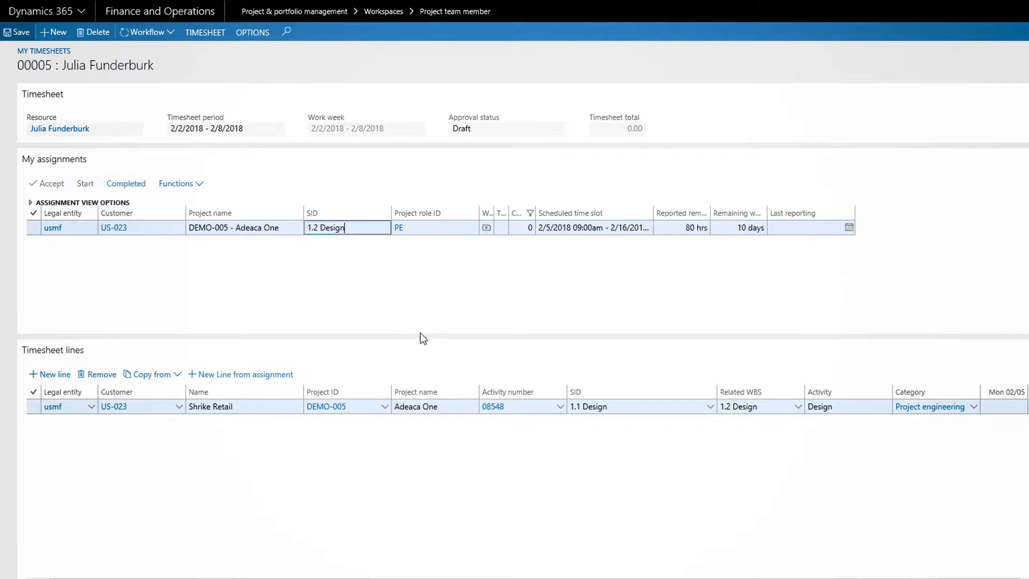
pyautogui.click(686, 227)
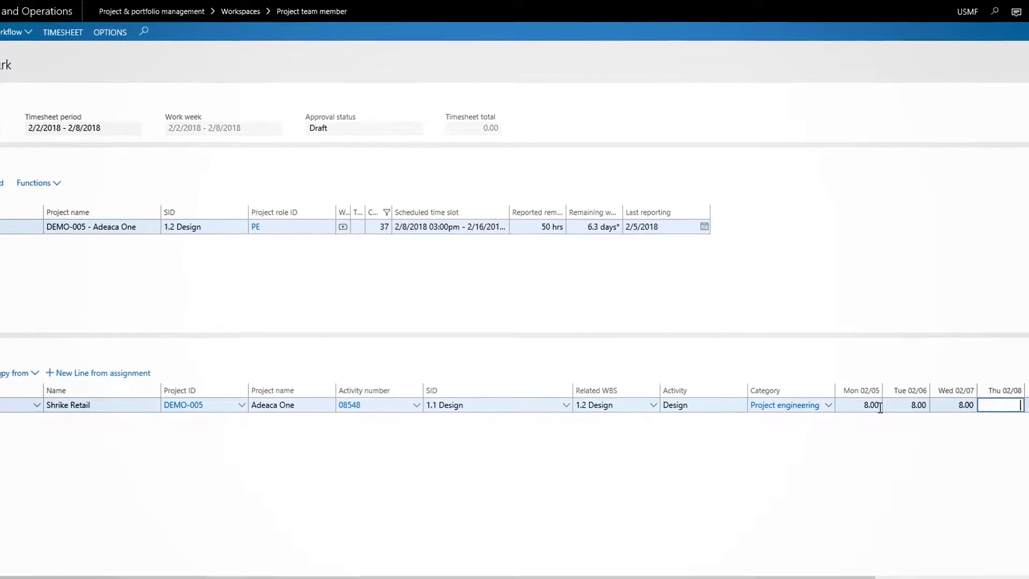
pyautogui.click(136, 25)
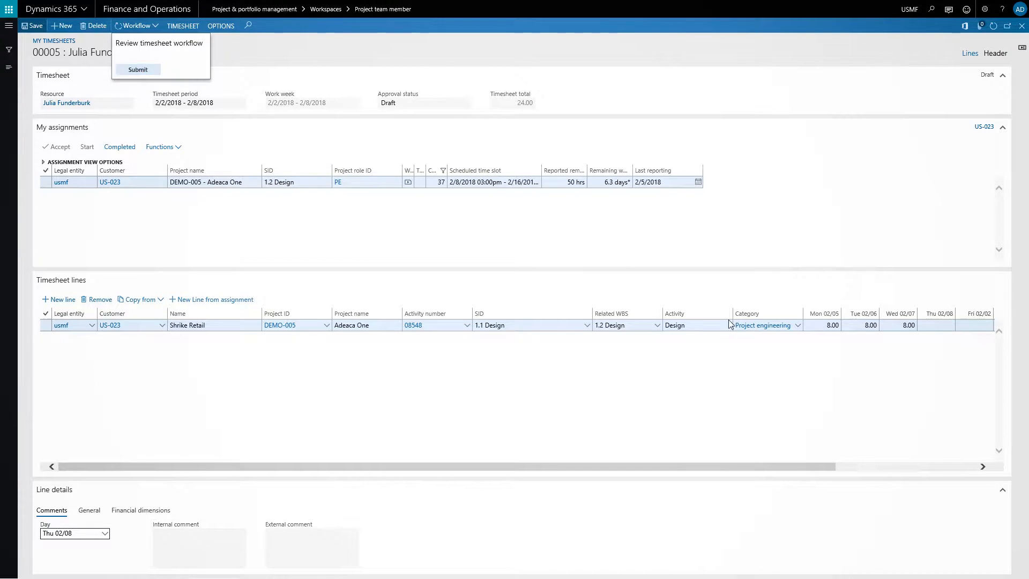
pyautogui.click(137, 69)
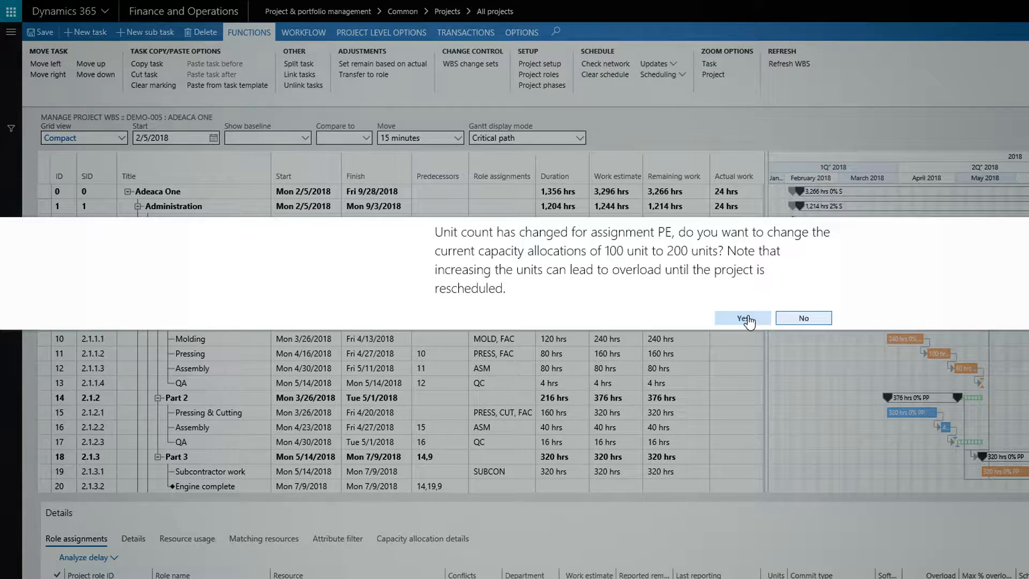
# - Raise PE capacity to 200 units and open the WBS change sets list
pyautogui.click(743, 317)
pyautogui.write(':300')
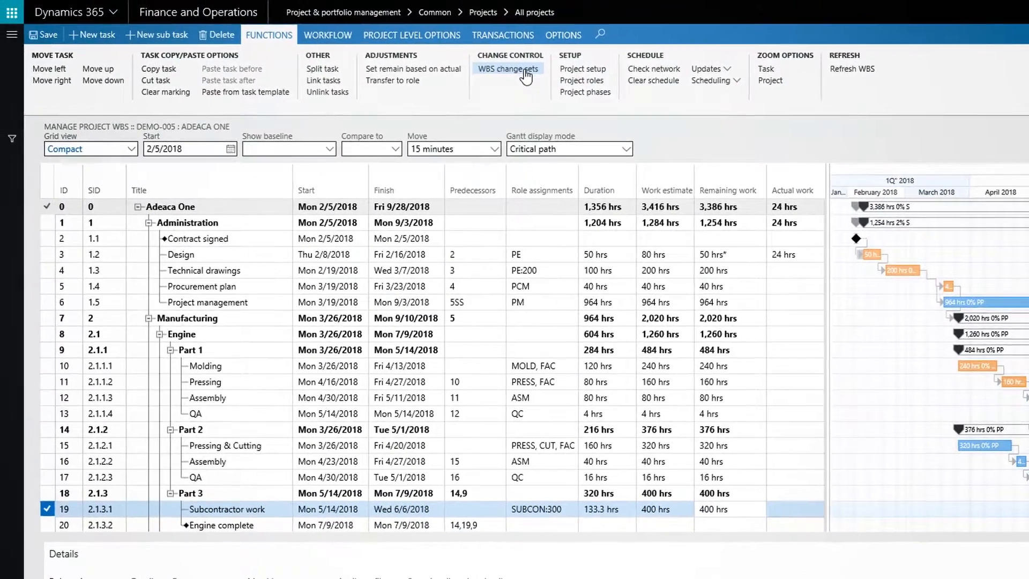
pyautogui.click(507, 69)
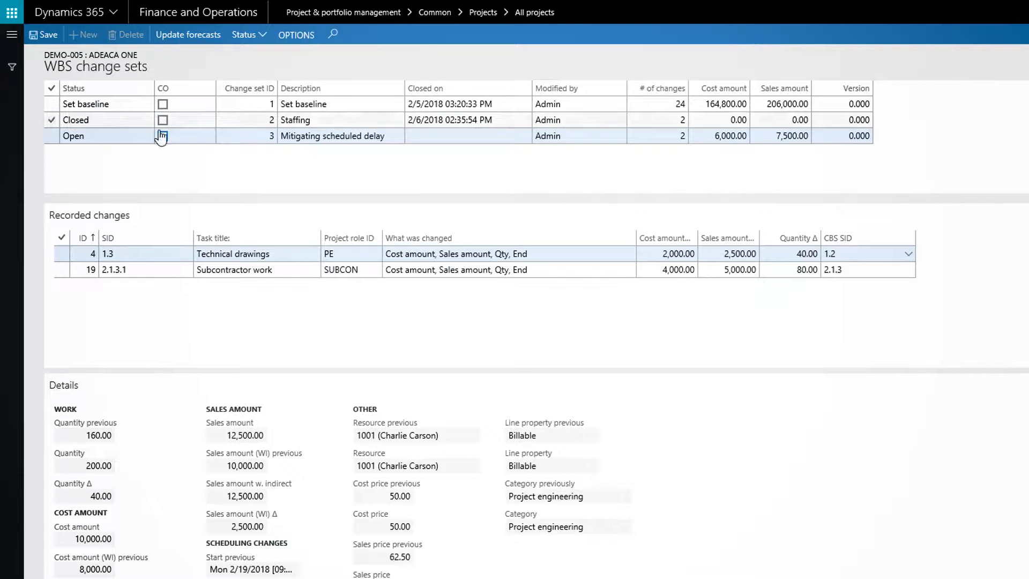
# - Flag change set 3 'Mitigating scheduled delay' as a change order and close it
pyautogui.click(162, 135)
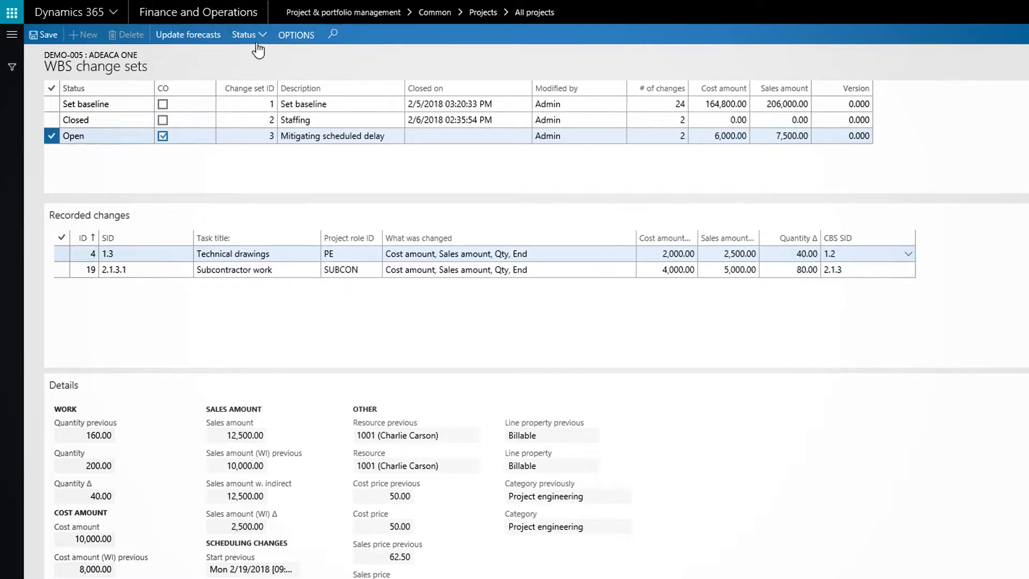
pyautogui.click(246, 35)
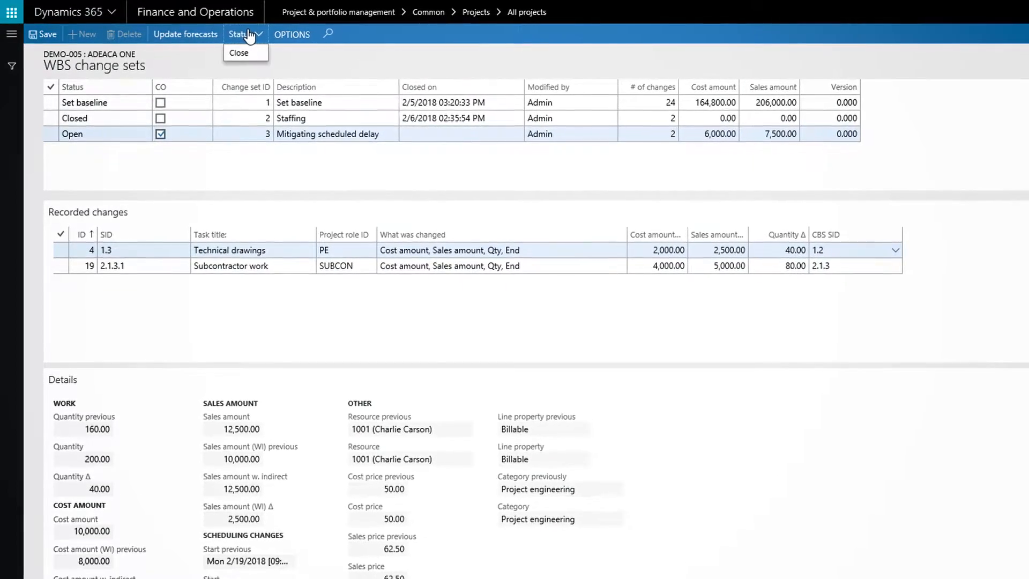
pyautogui.click(239, 53)
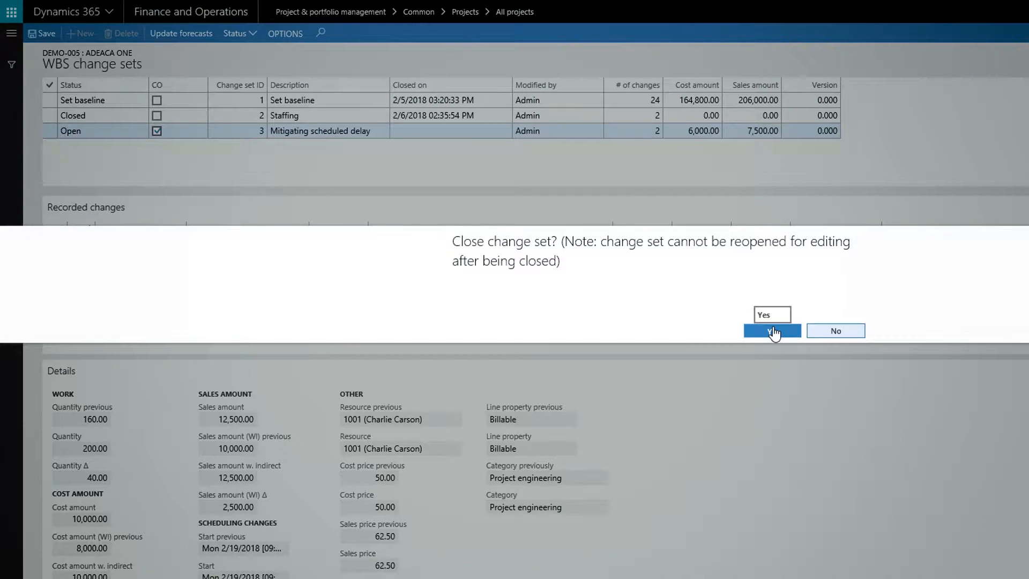
pyautogui.click(772, 330)
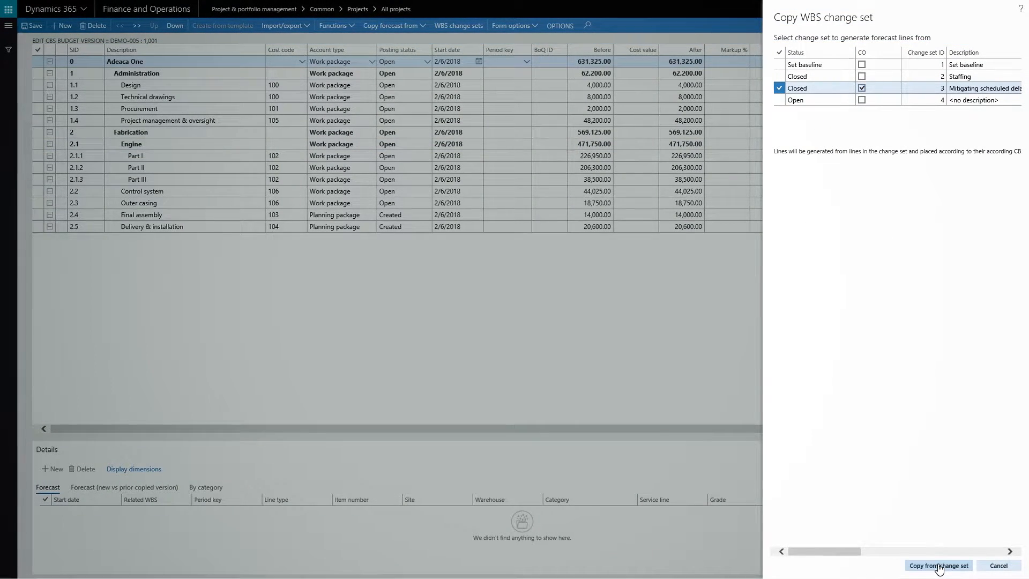
# - Copy forecast lines into the budget from the closed change set
pyautogui.click(938, 566)
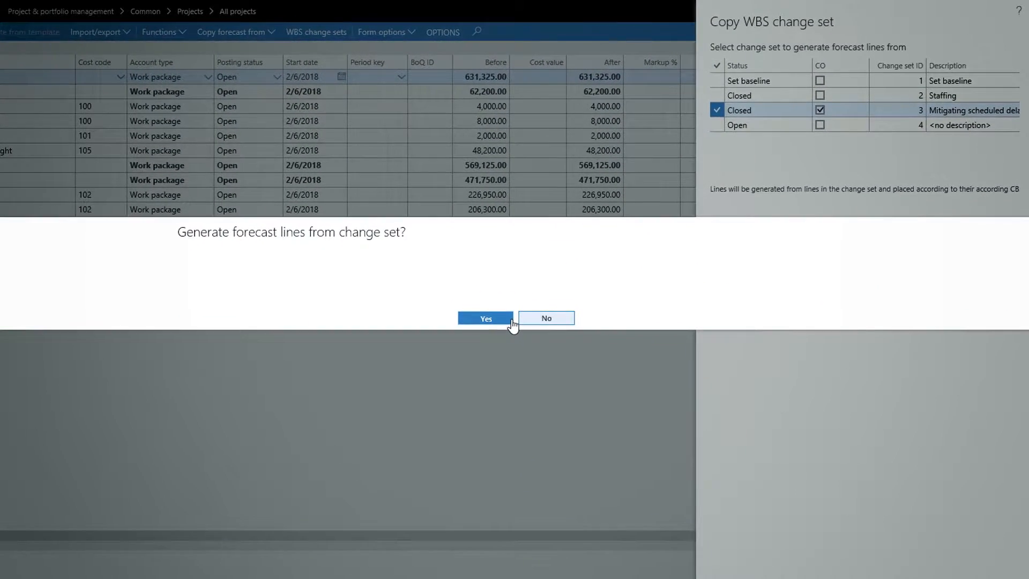
pyautogui.click(486, 318)
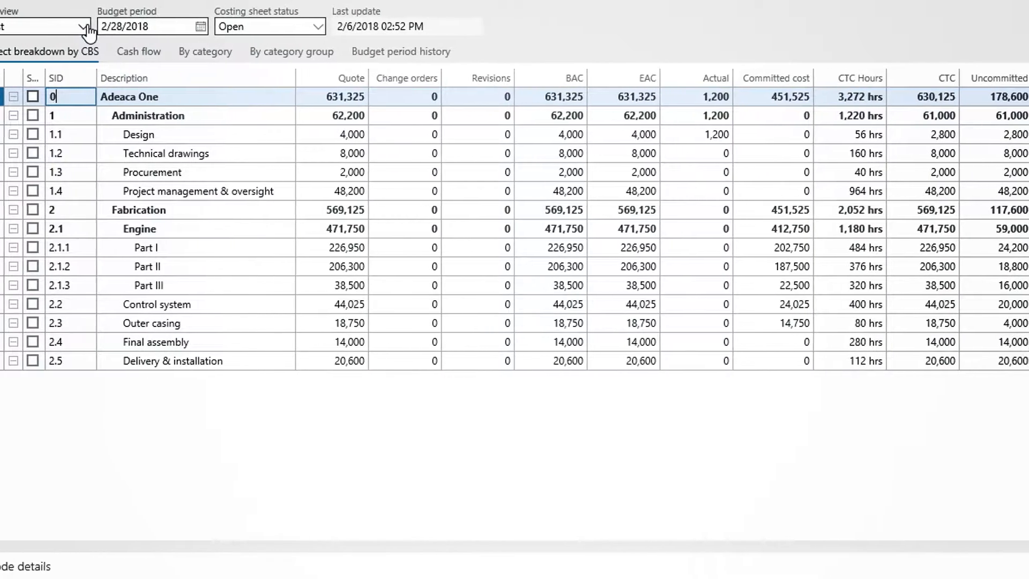
# - Set cost-to-complete from remaining WBS work, bringing EAC to 637,025
pyautogui.hscroll(3)
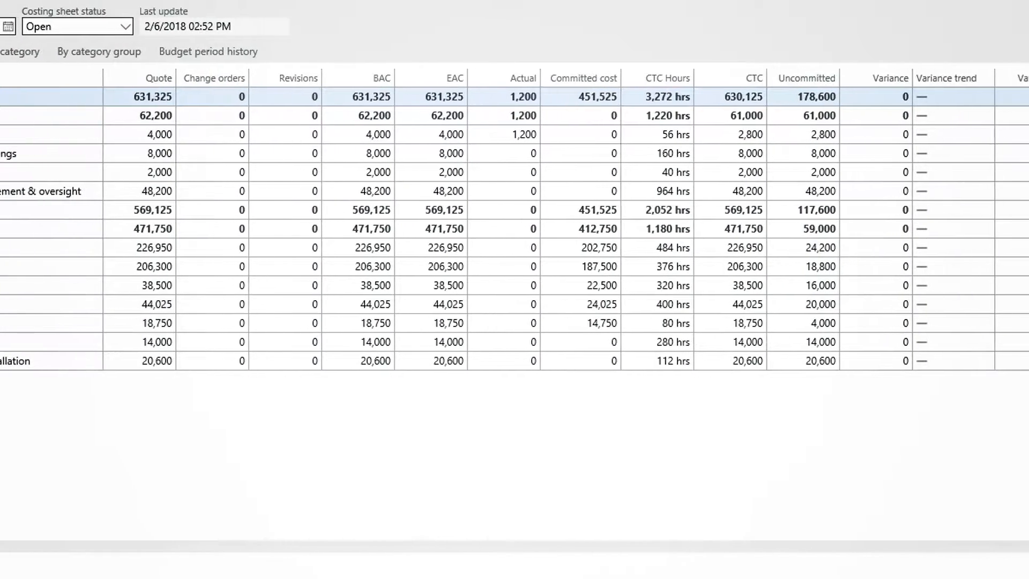
pyautogui.hscroll(3)
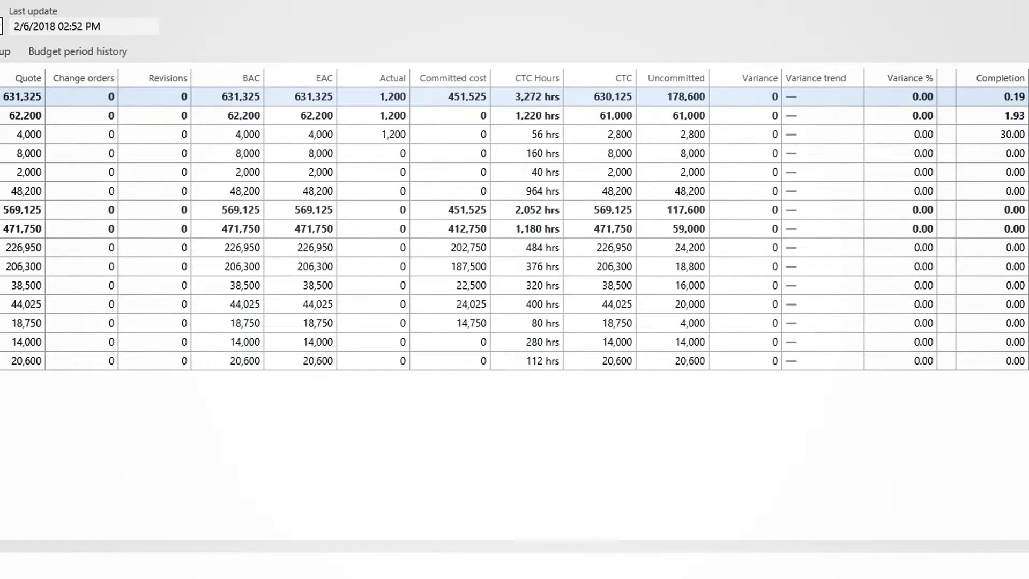
pyautogui.click(289, 25)
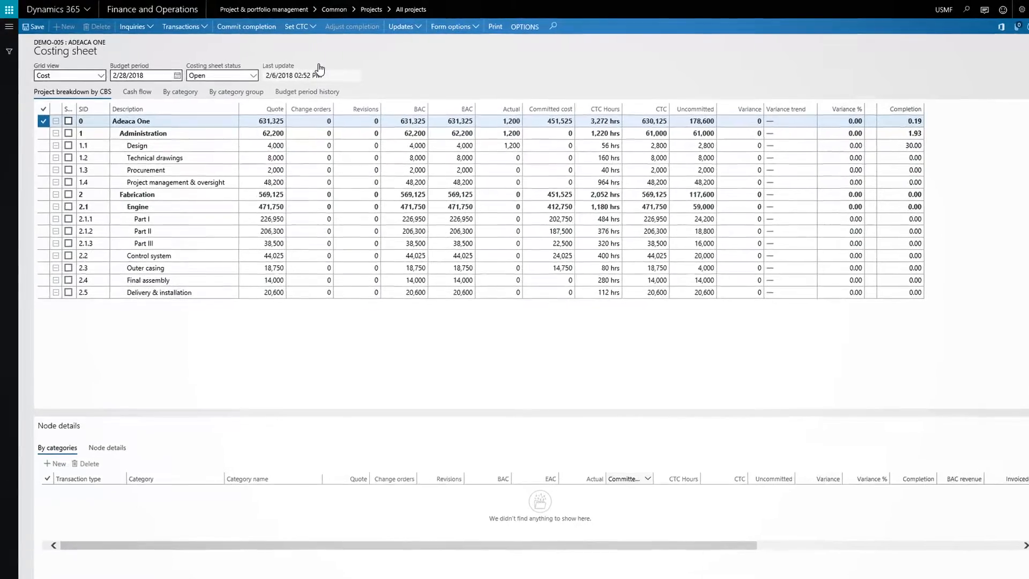
pyautogui.click(300, 26)
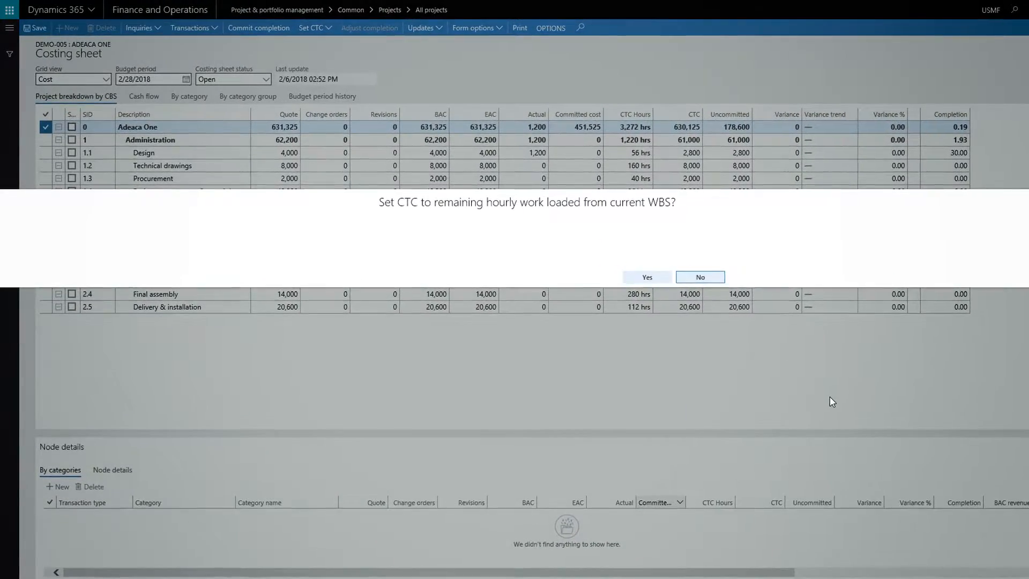
pyautogui.click(646, 278)
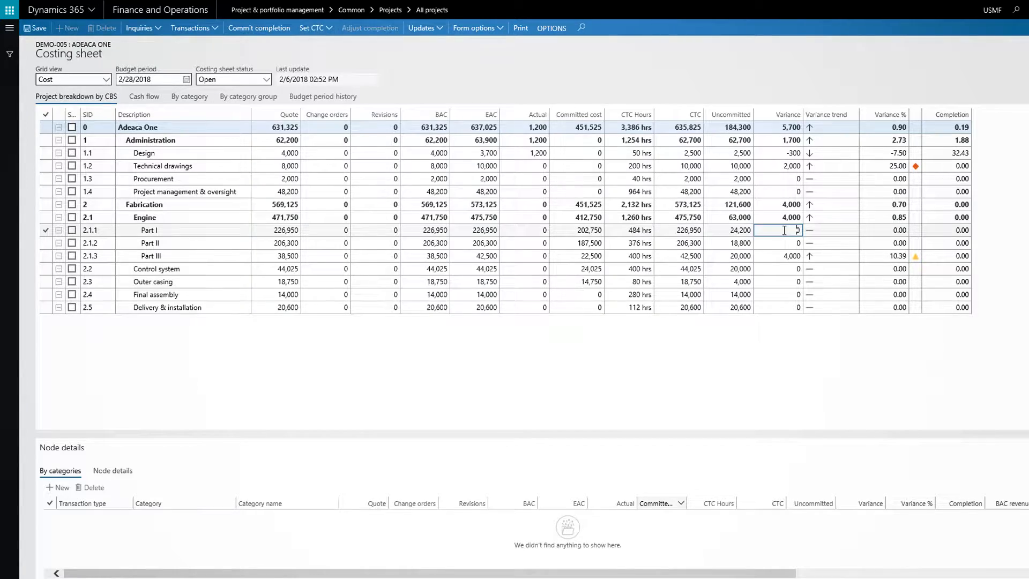